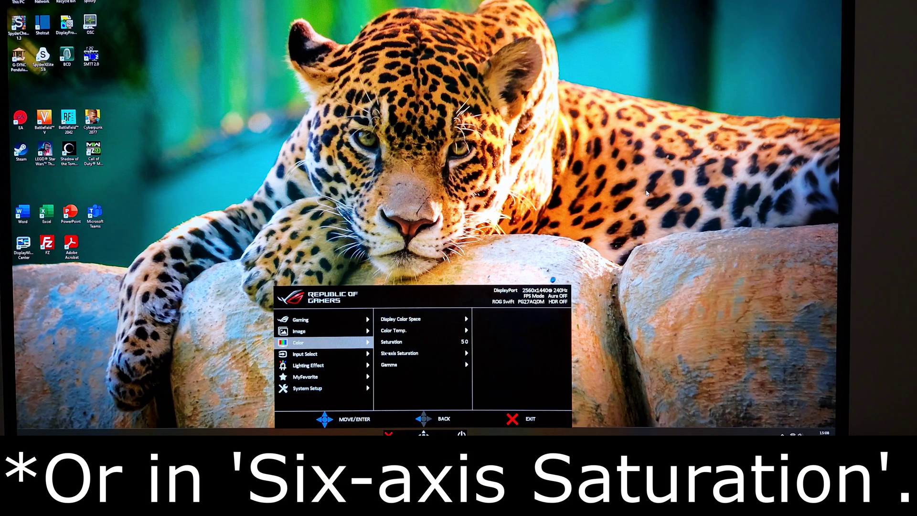
Select Saturation in the Color menu to open its adjustment slider at 50.
click(411, 342)
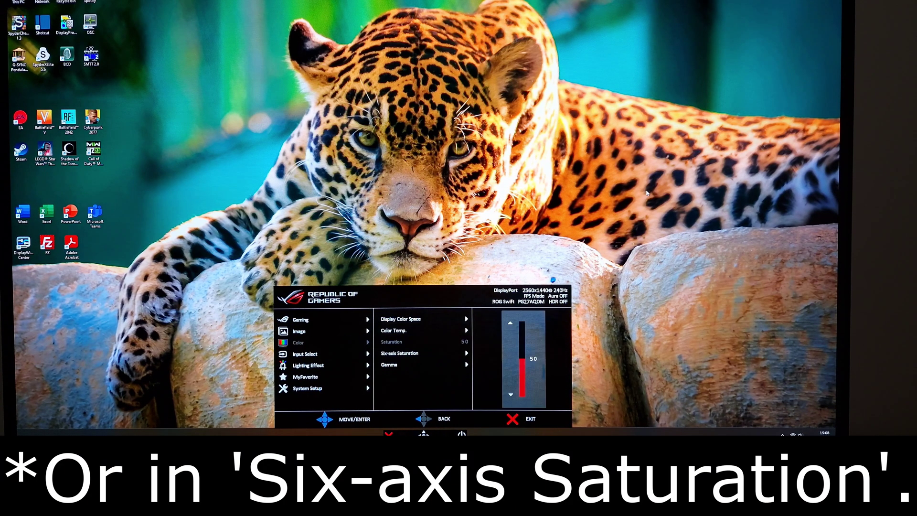